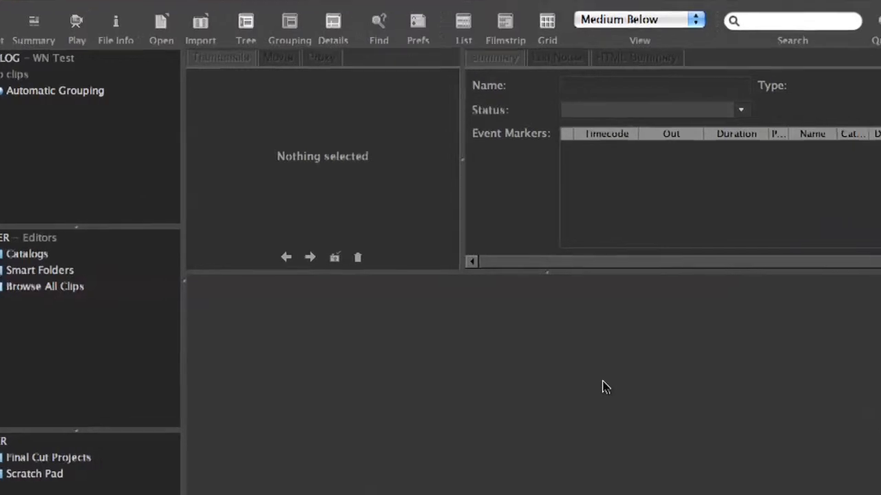
Open CatDV Pro's preferences on the Media Search Paths page
left_click(417, 24)
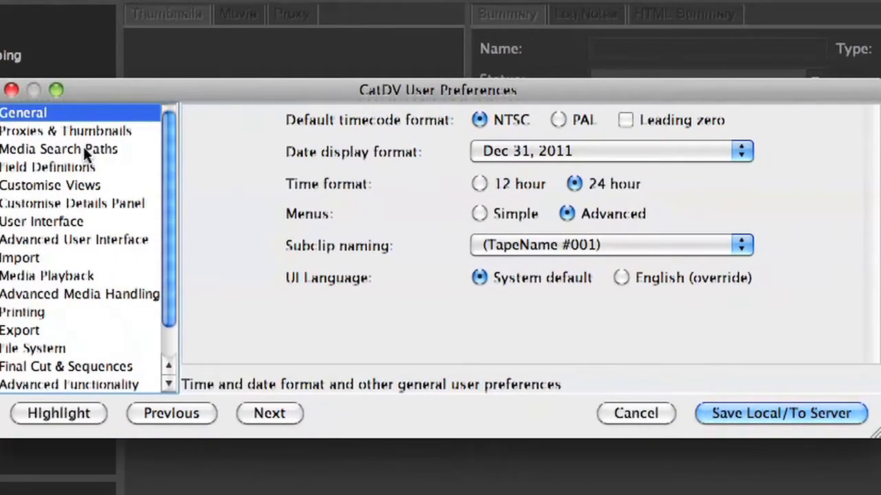
left_click(59, 149)
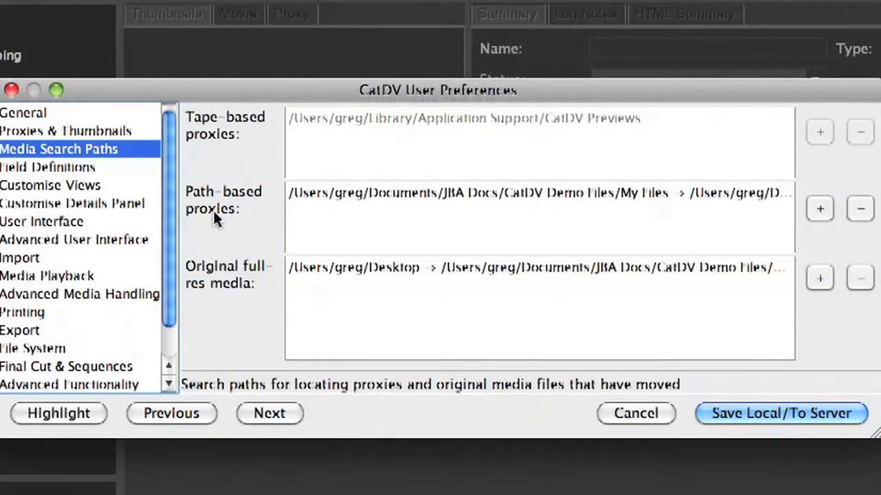
mouse_move(369, 222)
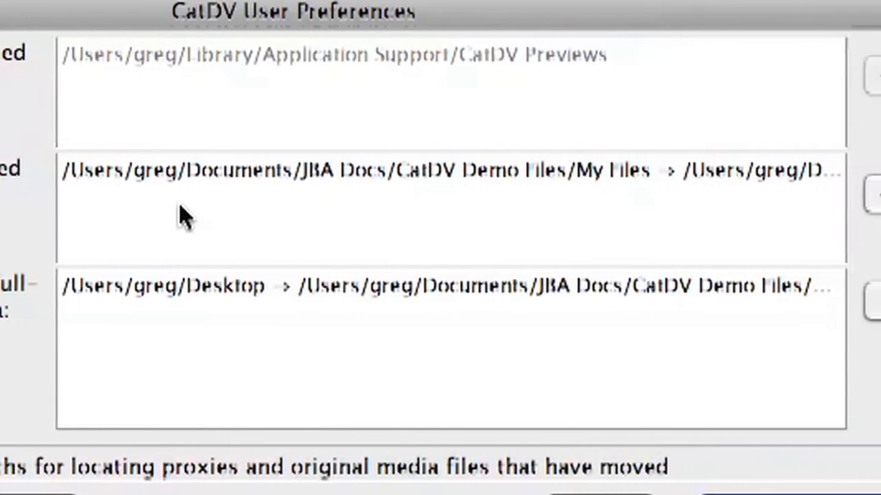
Add a path-based proxy mapping with Assets as the original root and a proxy root folder
left_click(752, 195)
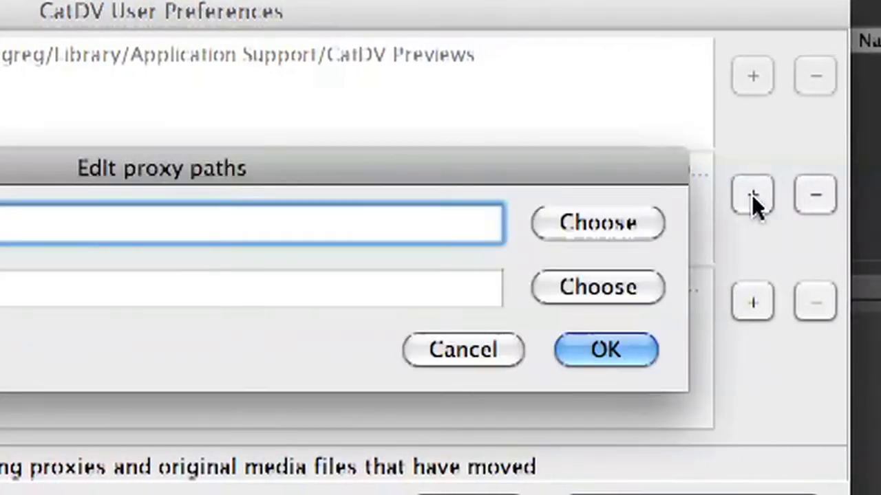
mouse_move(597, 224)
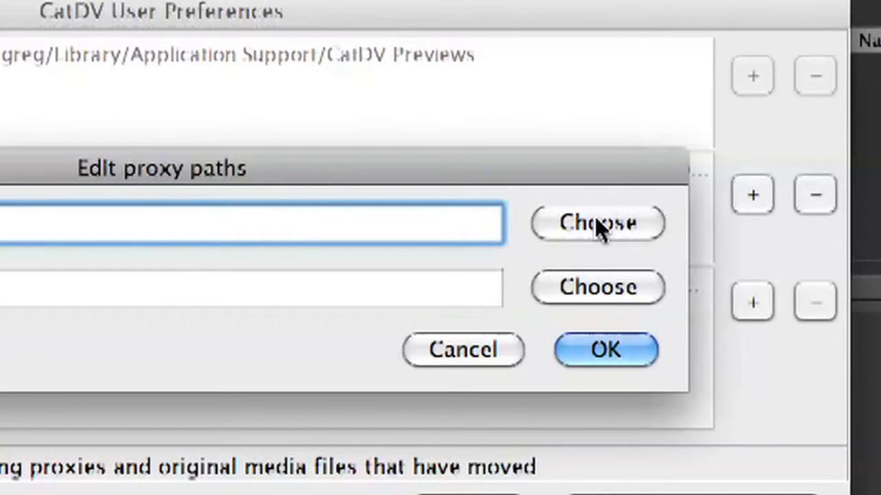
left_click(596, 223)
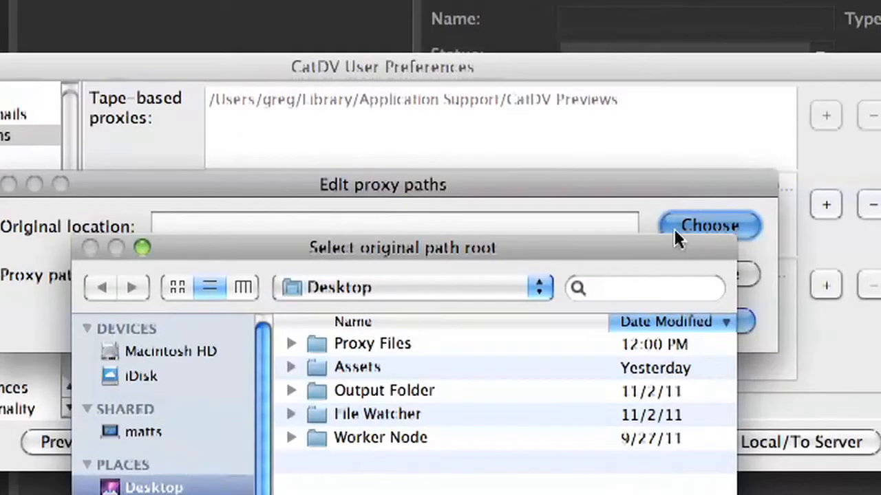
mouse_move(348, 373)
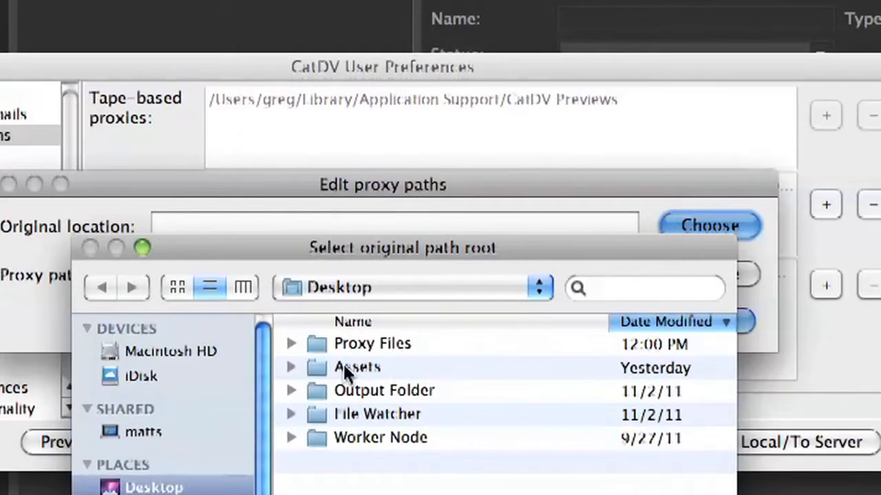
mouse_move(351, 260)
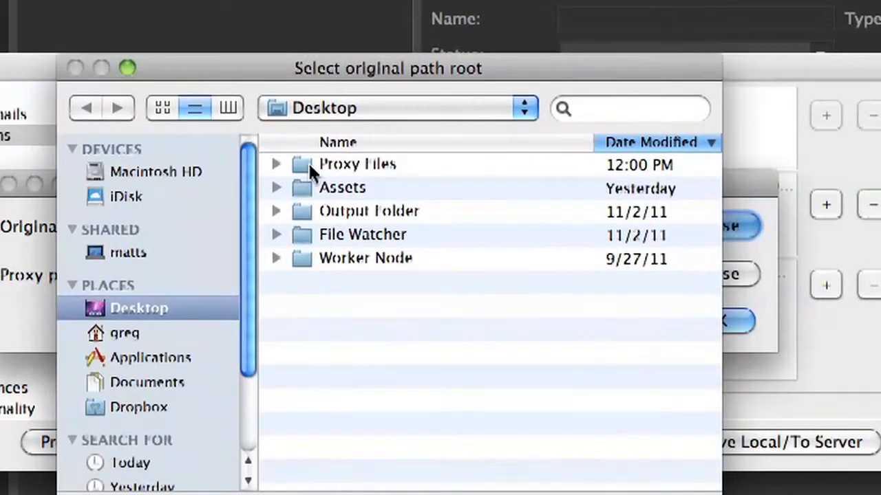
mouse_move(306, 193)
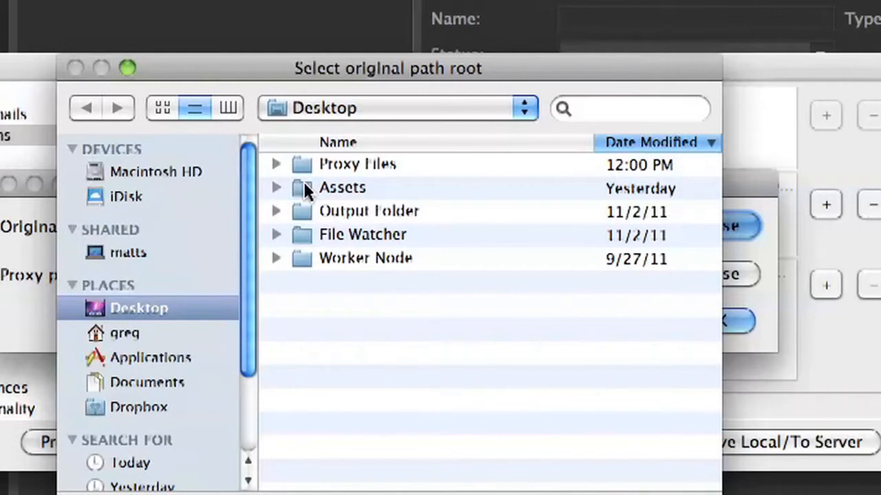
left_click(342, 188)
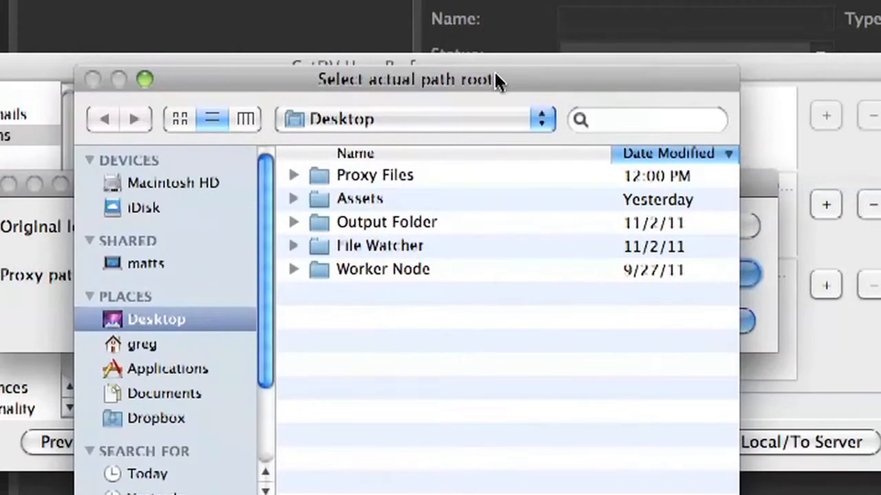
left_click(374, 175)
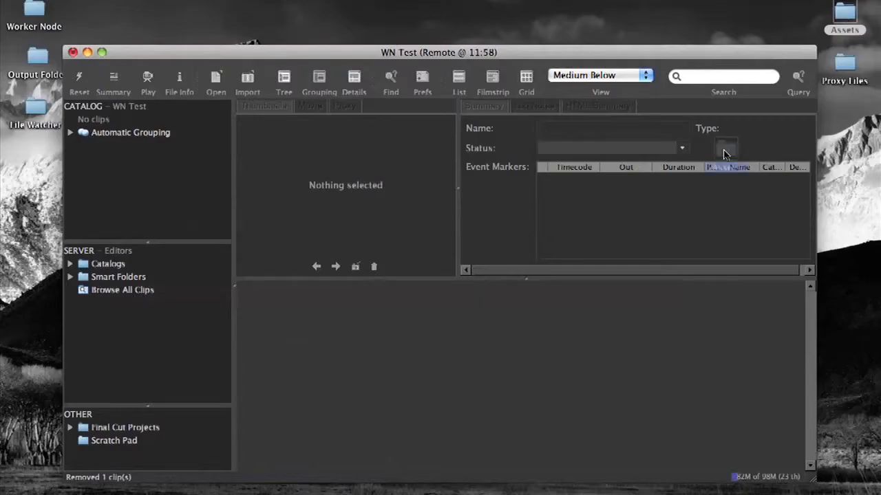
Switch to CatDV Worker Node, showing the file watcher ready and three worksets queued
left_click(247, 81)
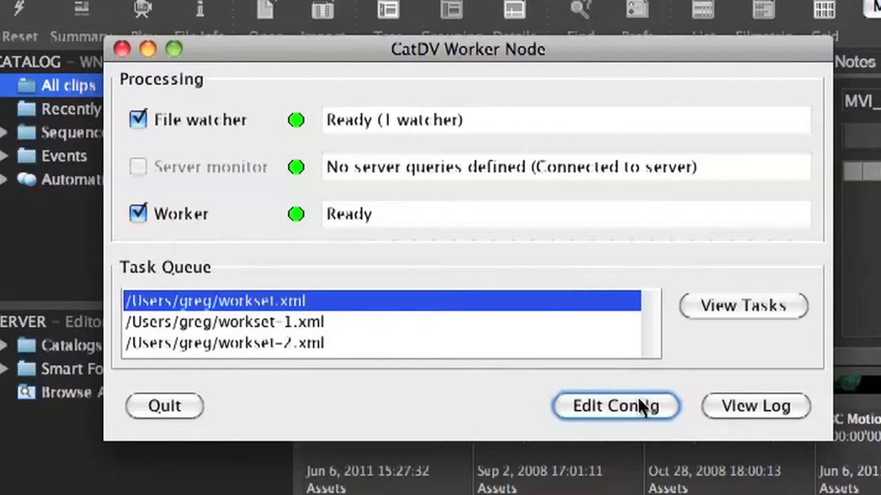
Open Worker Node's config editor on the Watch Actions list with one File Watcher action
left_click(615, 405)
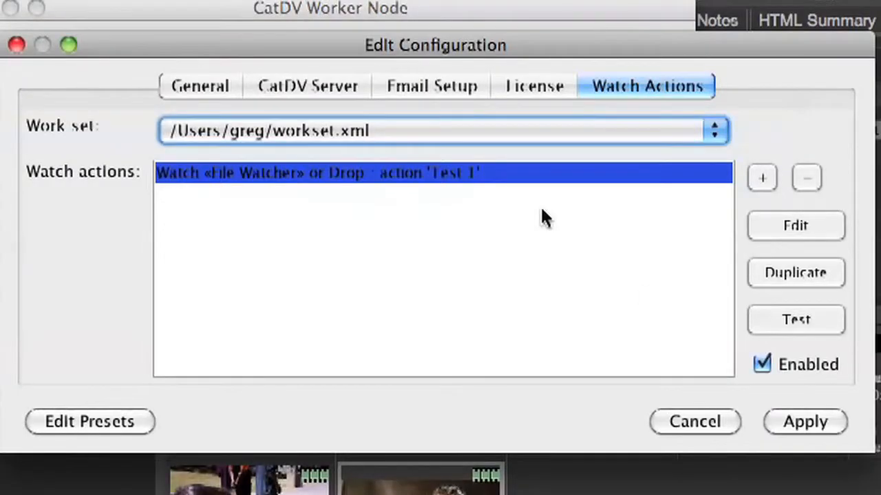
mouse_move(221, 196)
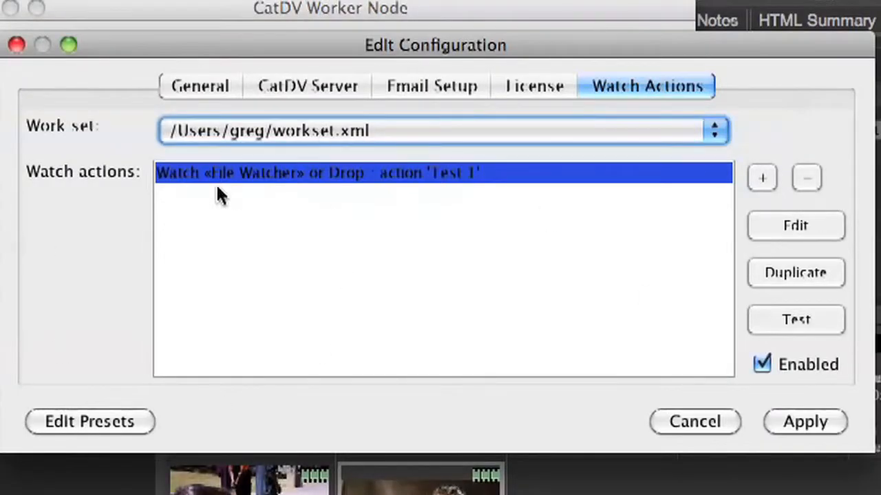
mouse_move(323, 184)
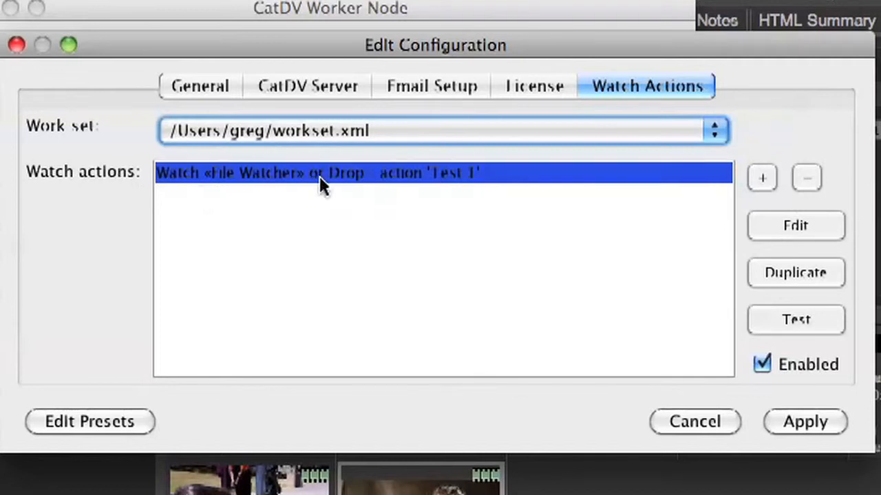
mouse_move(234, 185)
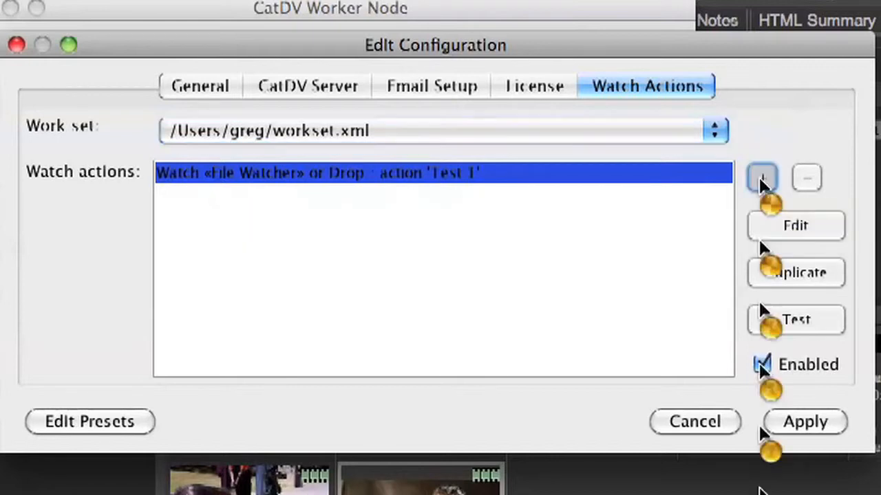
Add a watch action named 'test 1', triggered by server query, showing its Status query term
left_click(795, 226)
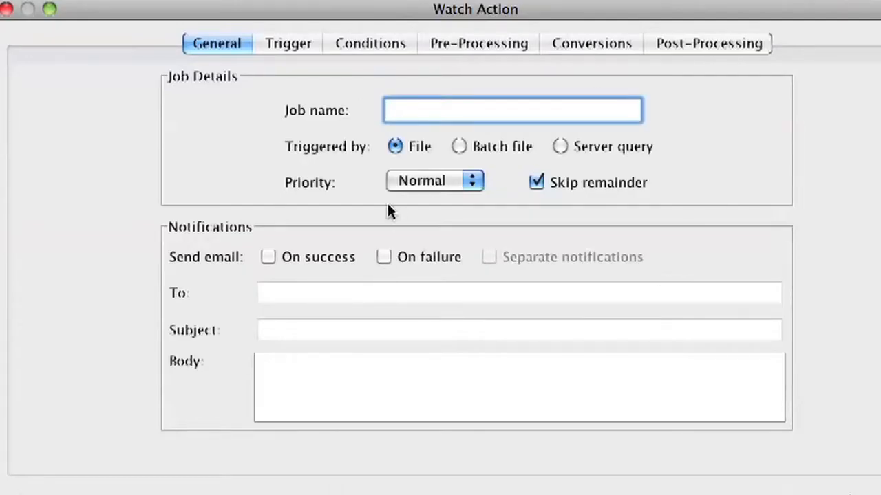
left_click(512, 110)
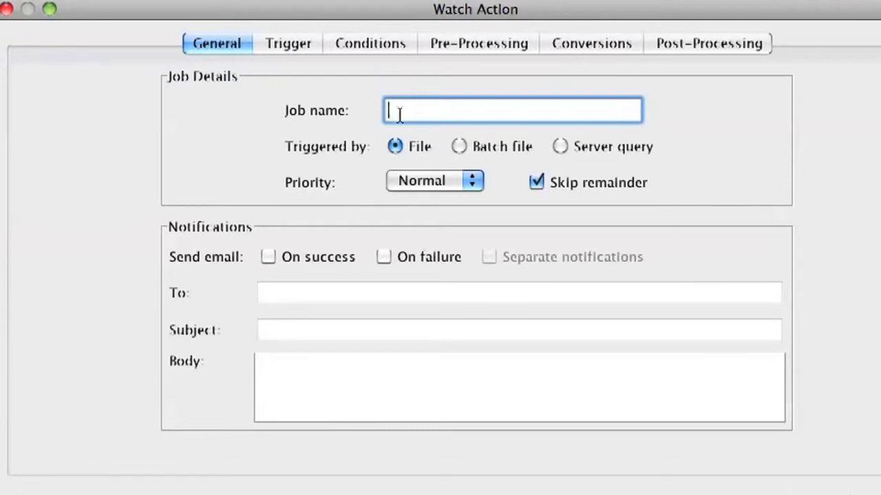
type("test 1")
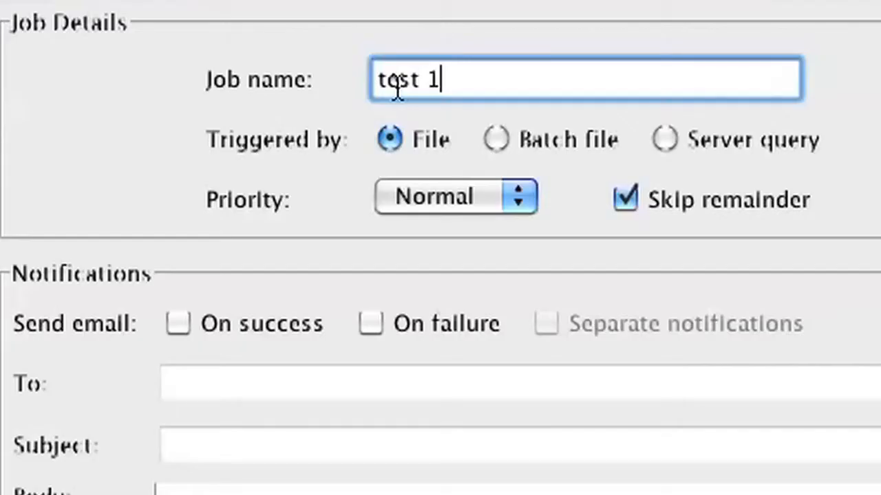
mouse_move(355, 165)
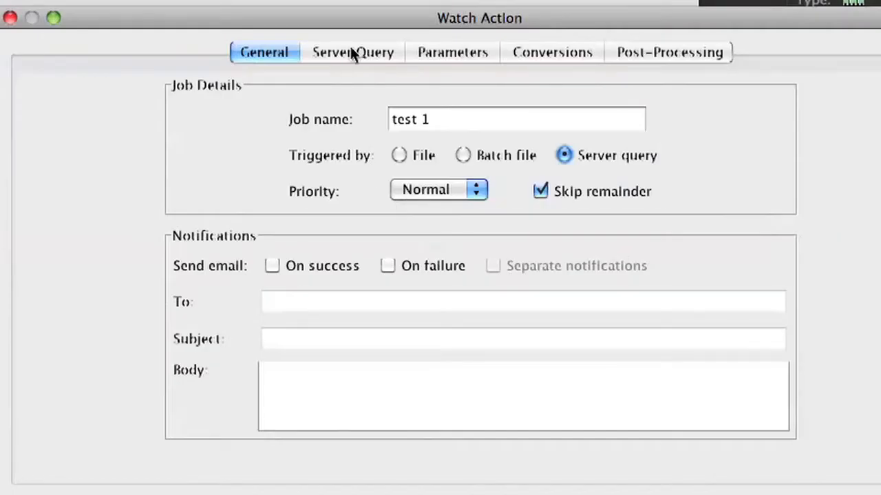
left_click(352, 52)
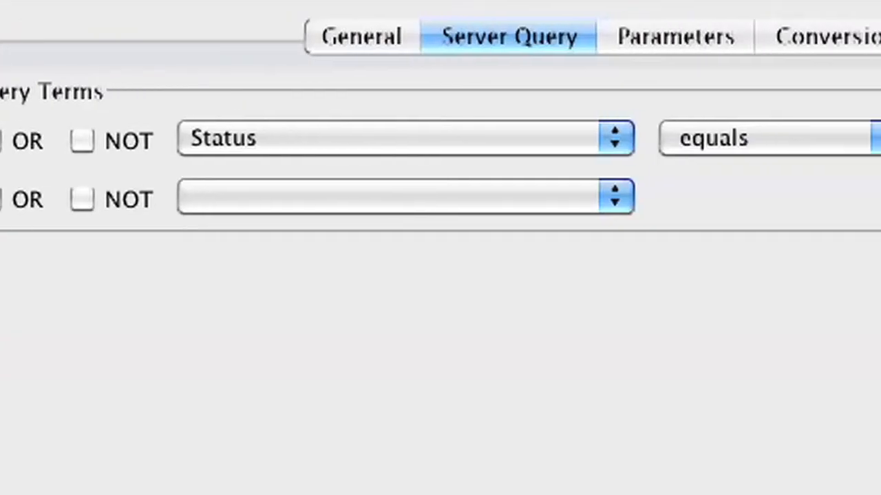
Set the query to Status equals 'Make Proxy', keeping the 10-second check interval
left_click(812, 137)
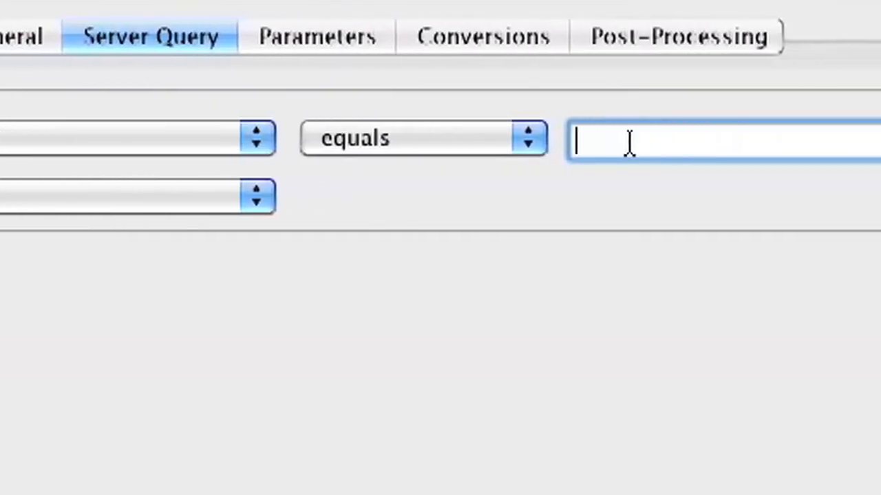
type("Make")
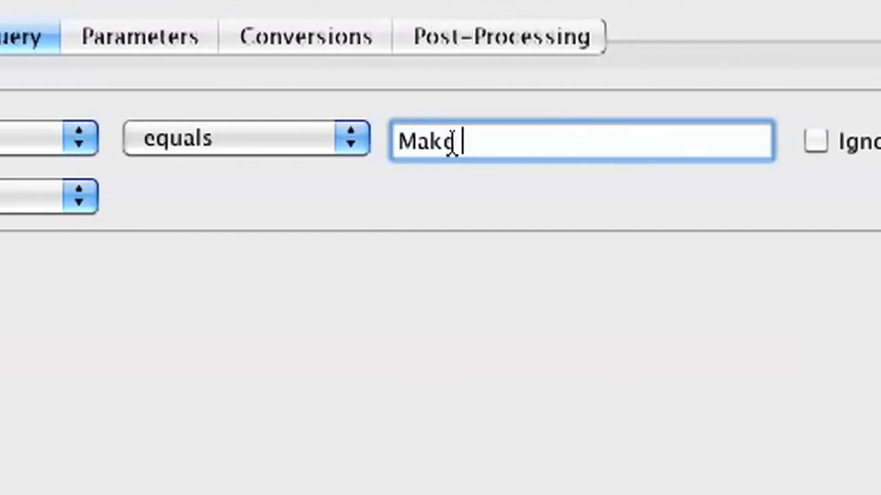
type("Proxy")
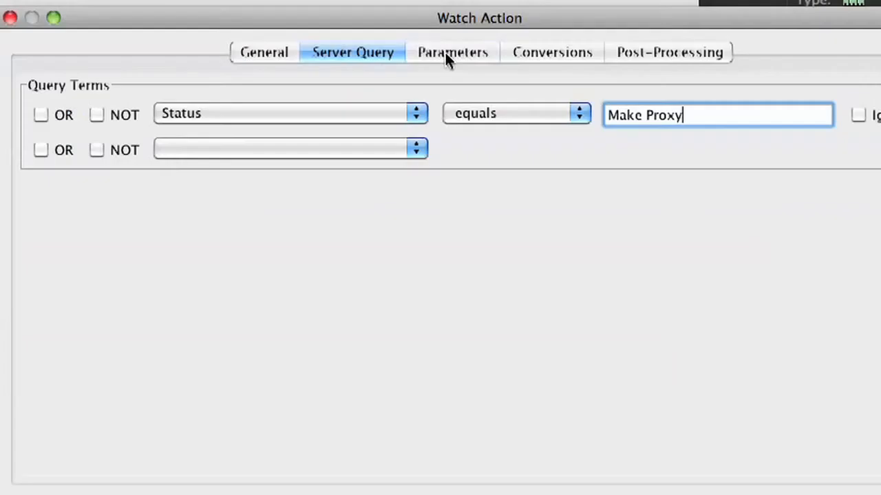
left_click(452, 51)
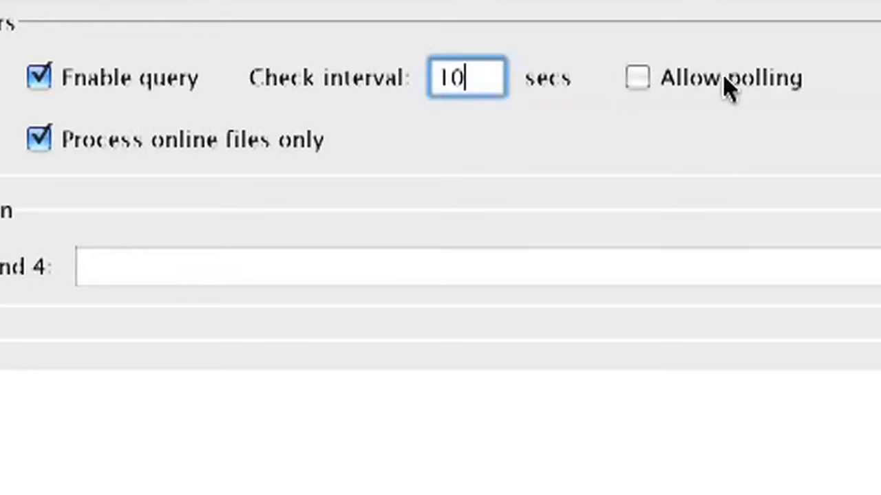
Show the watch action's Conversions page with its empty conversions list
left_click(551, 145)
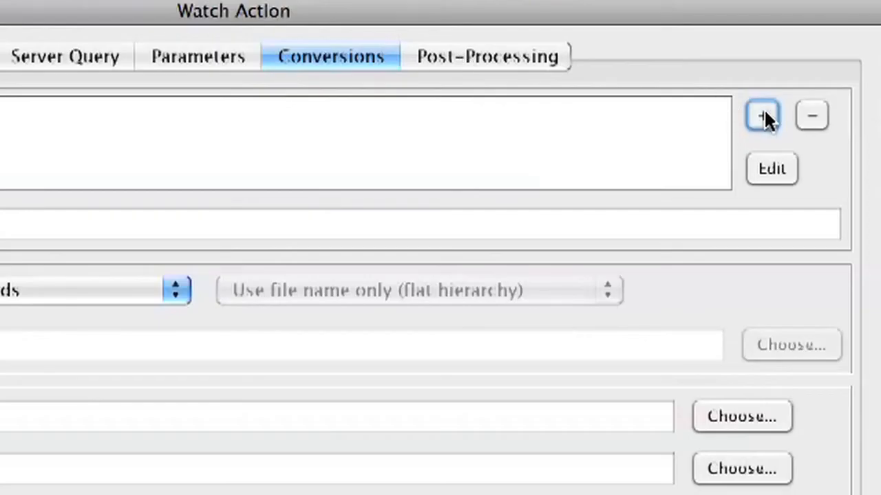
Add a standalone movie conversion using the Proxy H264 preset, output to Proxy Files
left_click(762, 116)
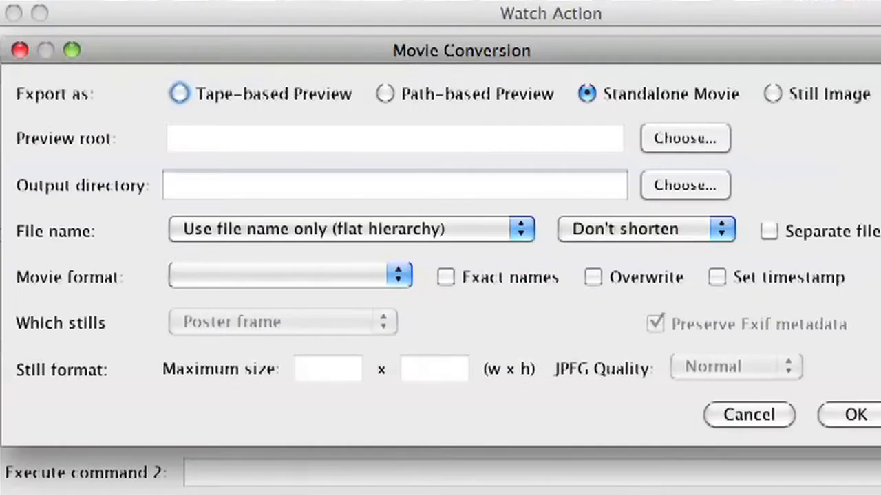
mouse_move(668, 117)
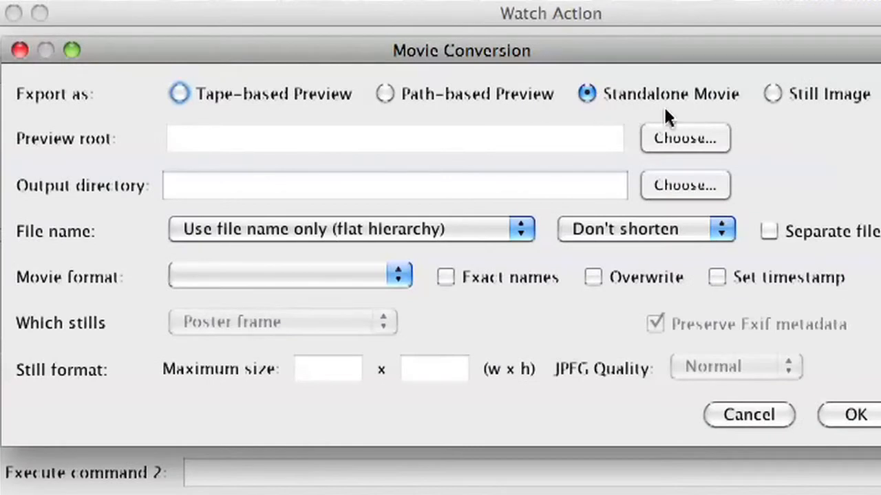
mouse_move(346, 180)
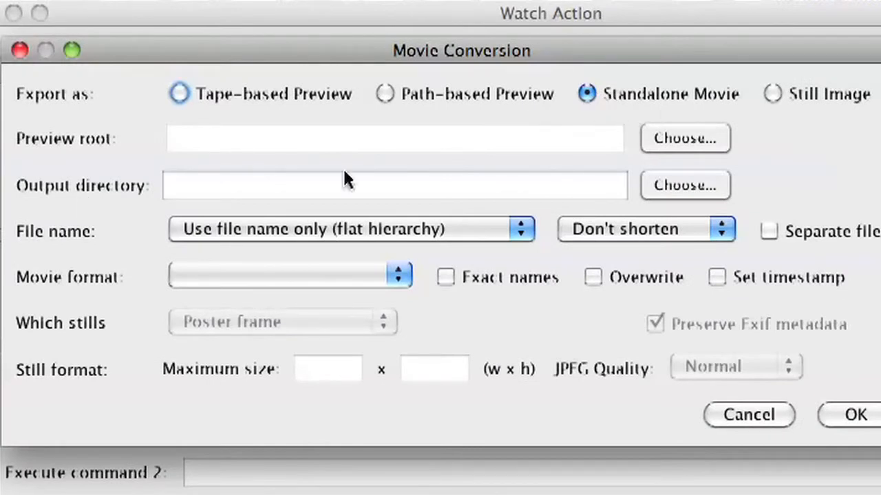
left_click(684, 185)
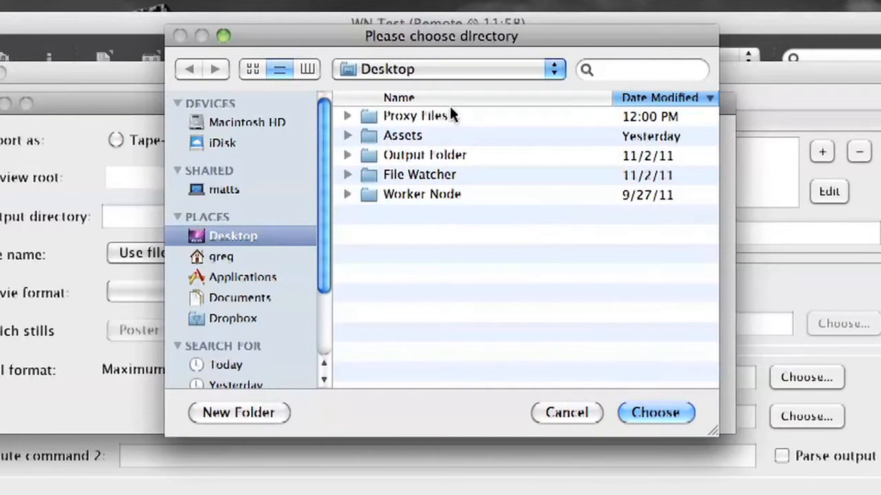
left_click(415, 116)
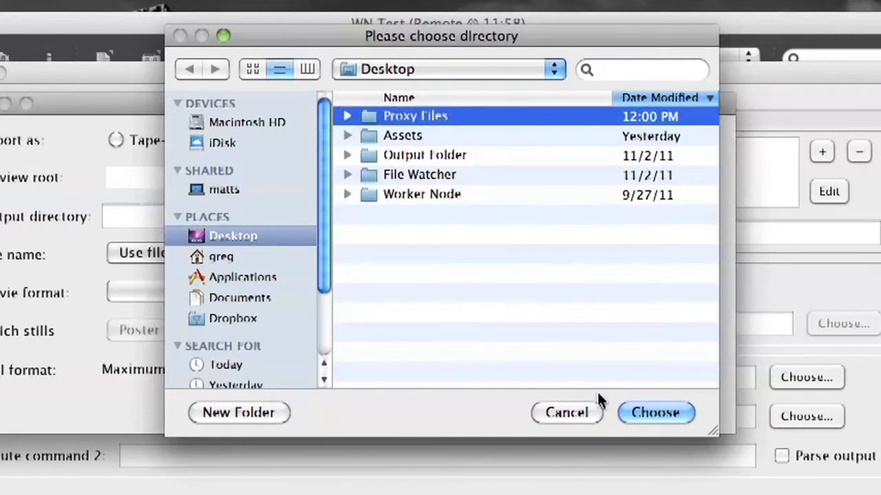
left_click(654, 412)
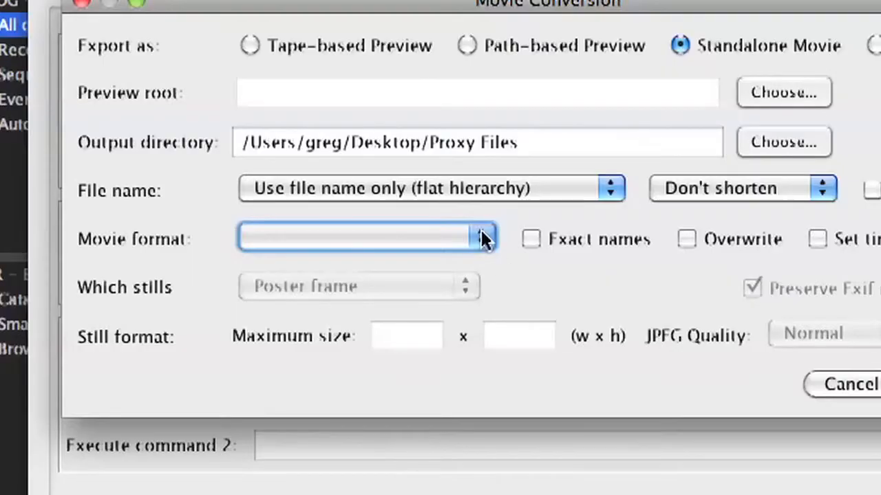
left_click(481, 239)
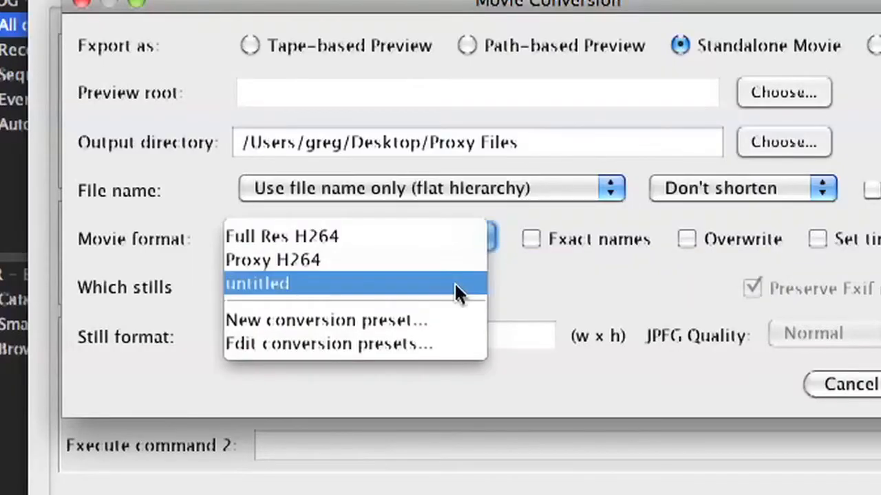
mouse_move(453, 321)
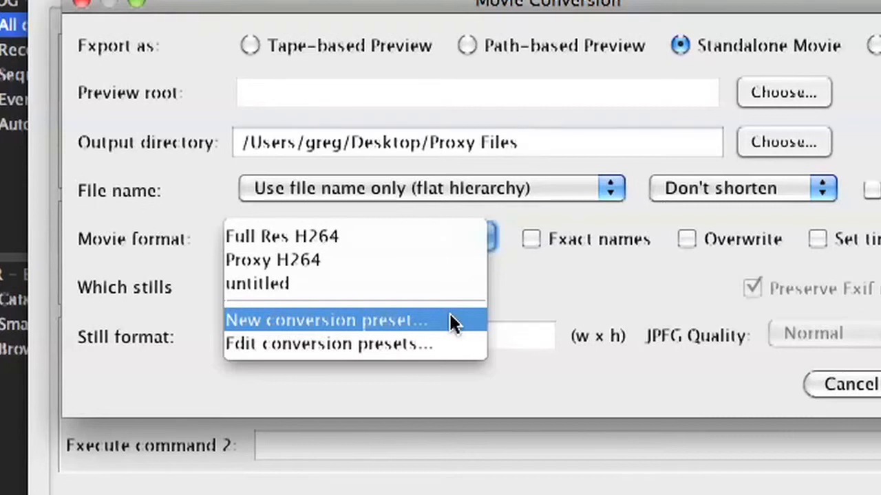
mouse_move(361, 260)
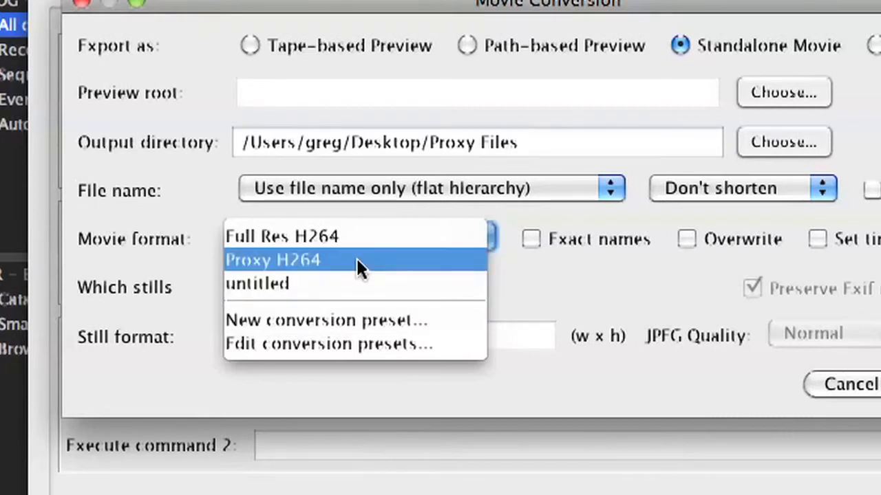
left_click(273, 259)
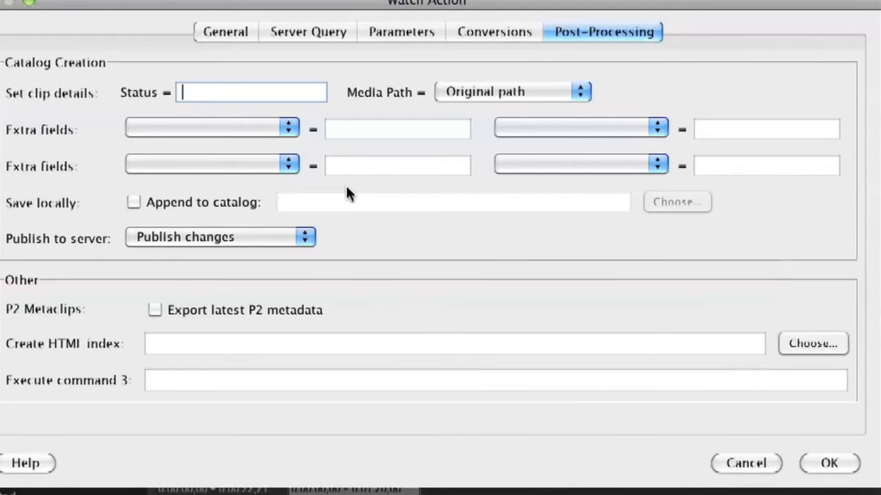
Make post-processing set the clip Status to 'Proxy Created'
type("Pro")
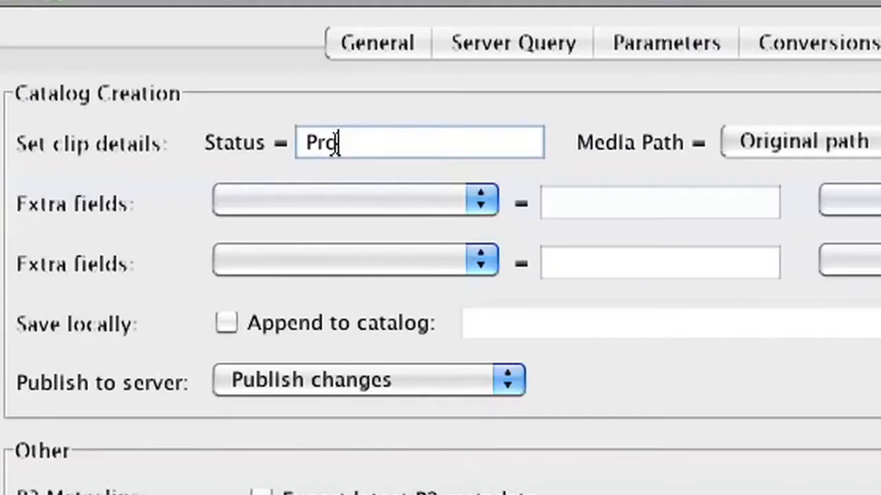
type("xy Creat")
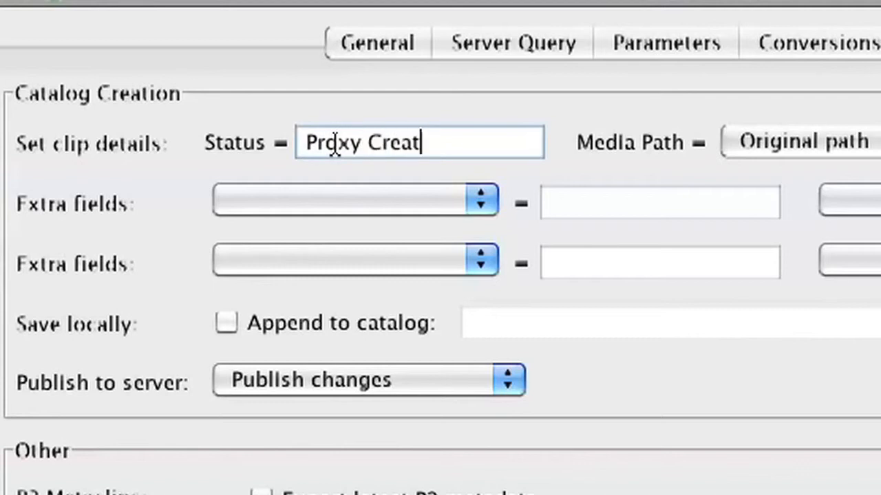
type("ed")
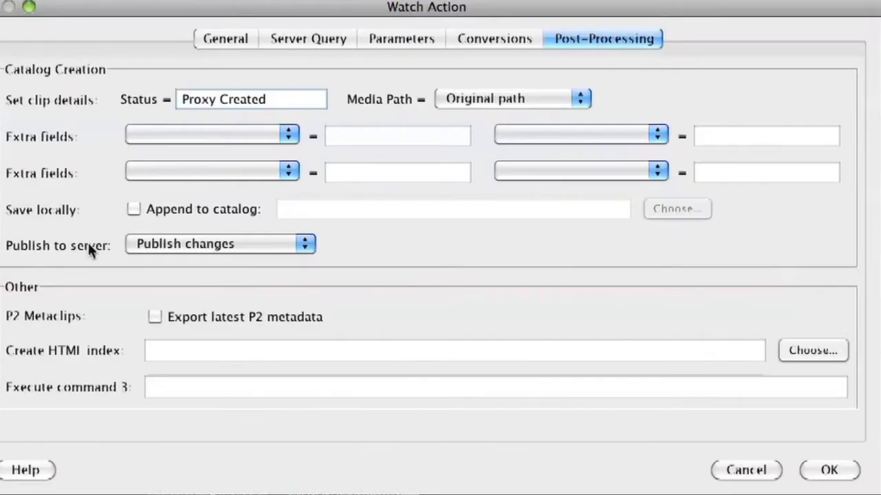
mouse_move(192, 251)
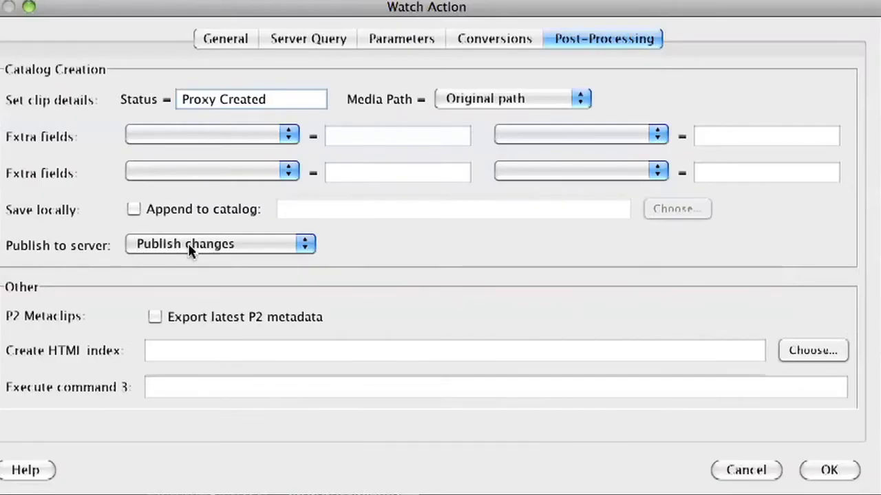
mouse_move(113, 216)
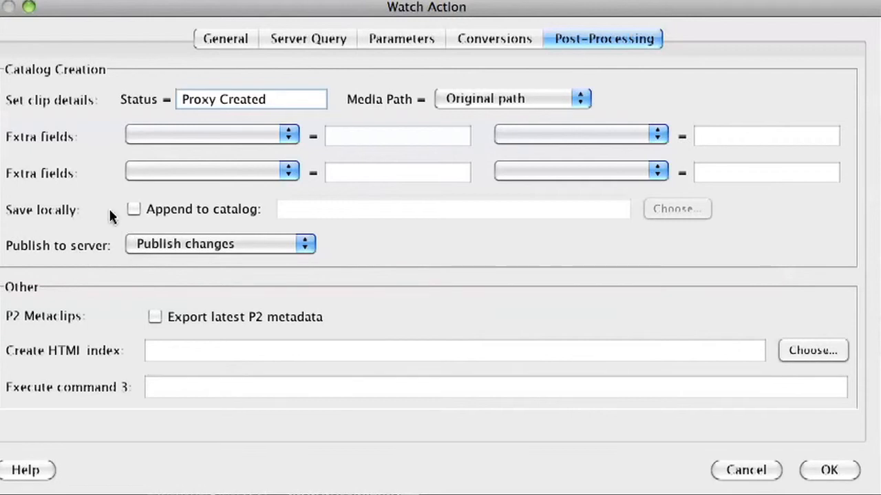
mouse_move(244, 216)
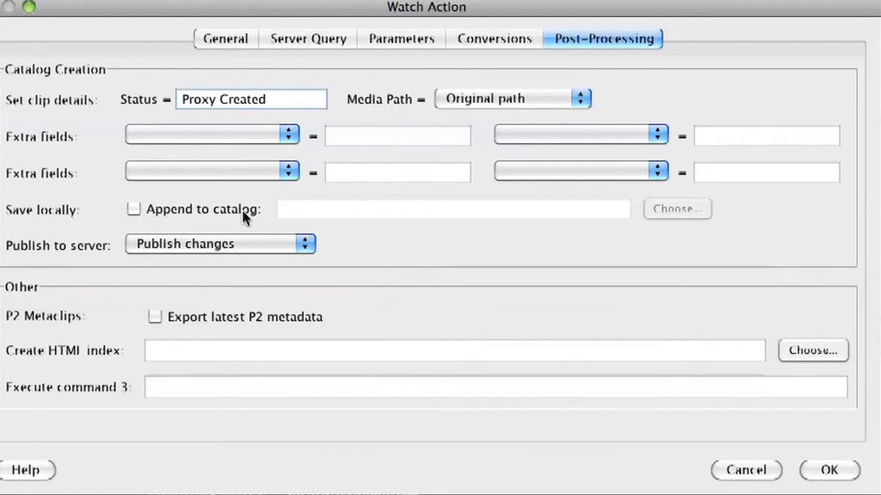
left_click(828, 470)
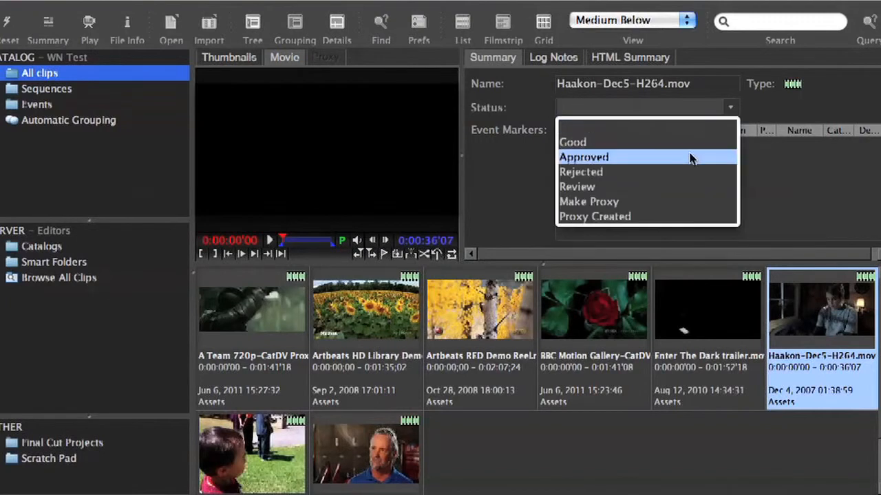
Choose Make Proxy as Haakon-Dec5-H264.mov's Status in the Summary panel
left_click(588, 201)
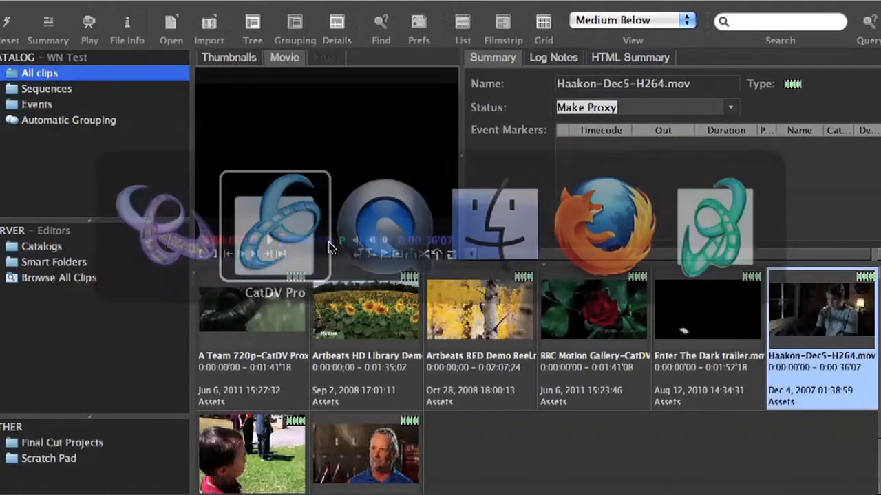
Confirm Haakon-Dec5-H264.mov's Summary panel shows Status Proxy Created in CatDV Pro
left_click(707, 310)
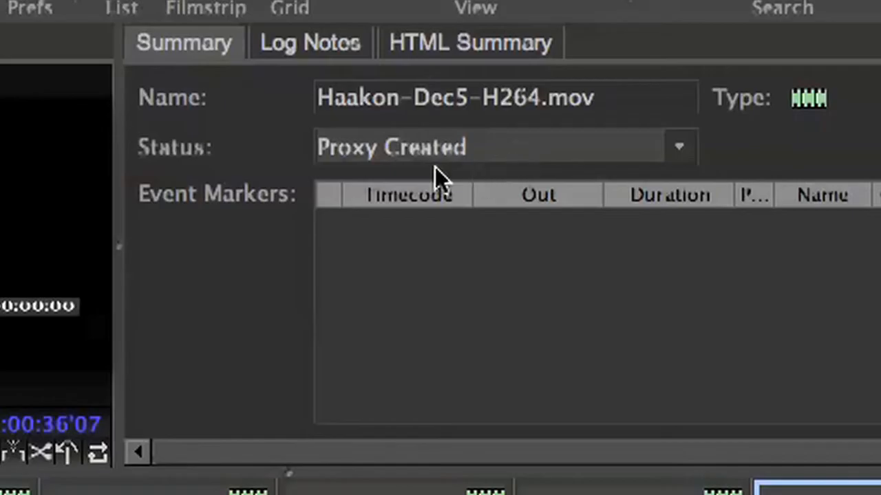
mouse_move(395, 172)
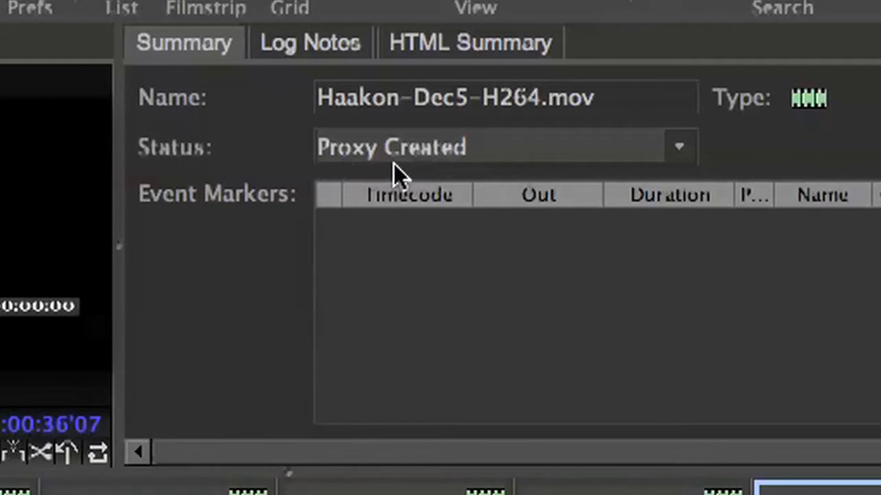